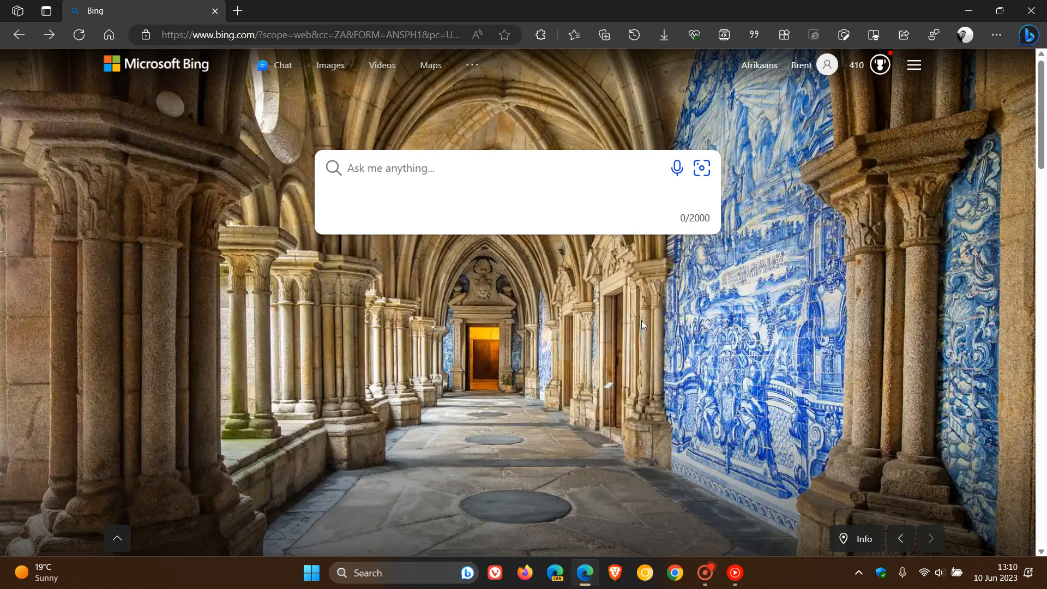
{"action": "mouse_move", "coordinate": [286, 70]}
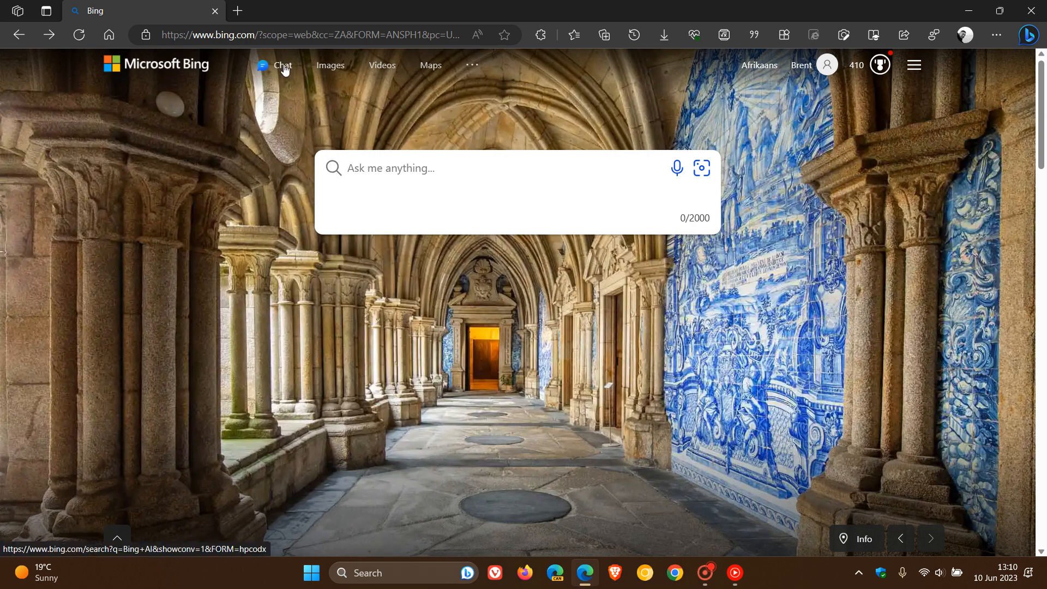
Go to the AI Chat experience from the Bing home page navigation.
{"action": "left_click", "coordinate": [283, 65]}
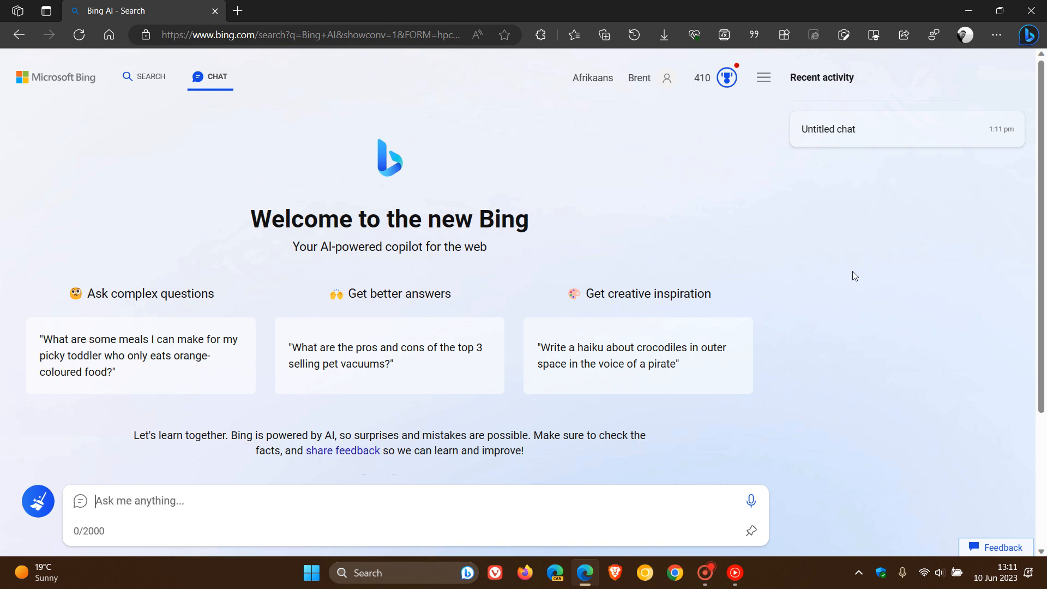
{"action": "left_click", "coordinate": [38, 501]}
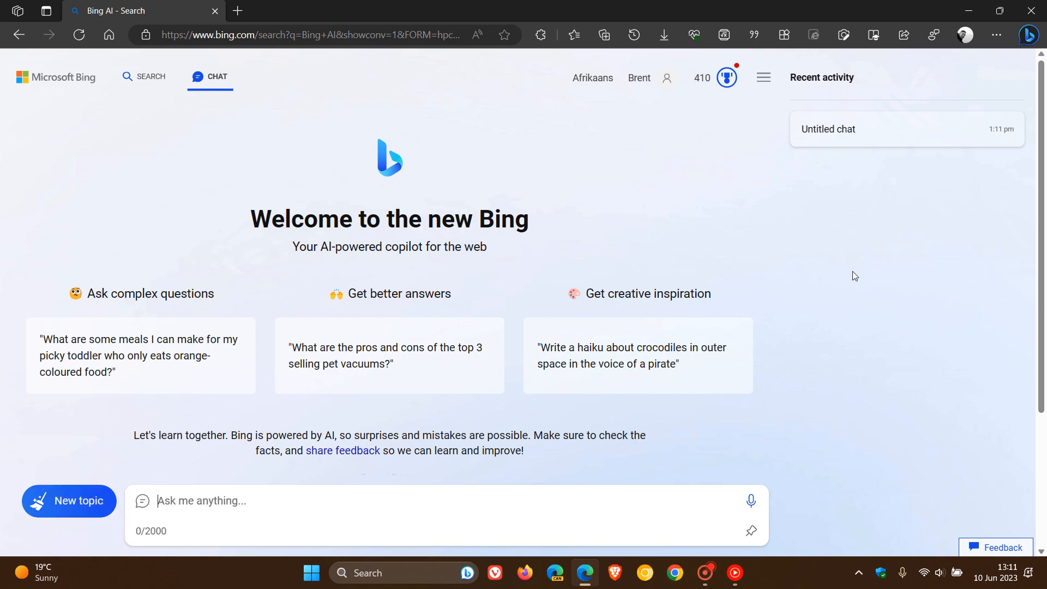
{"action": "mouse_move", "coordinate": [661, 237]}
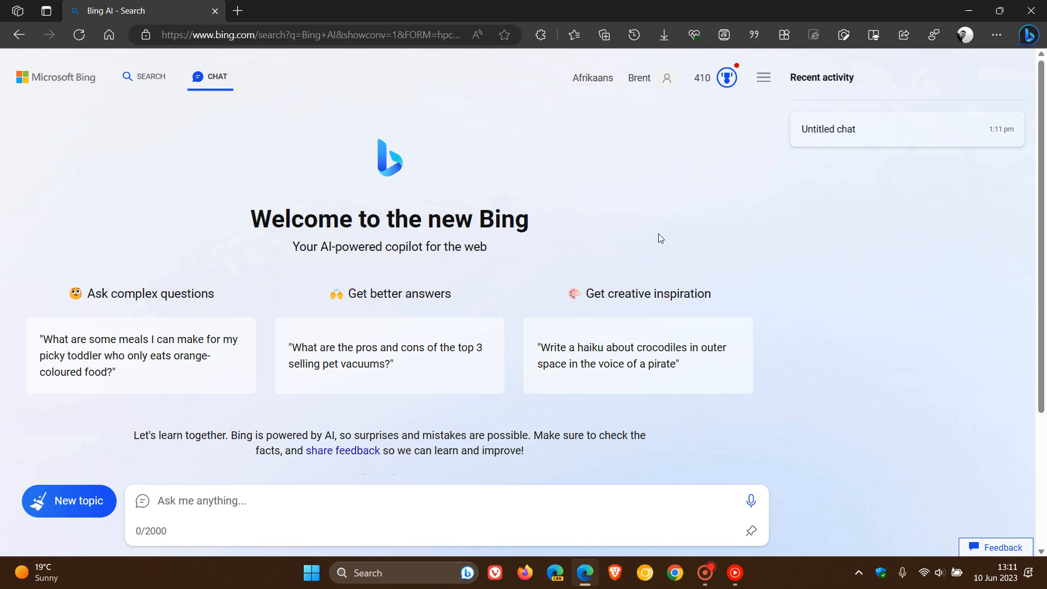
{"action": "mouse_move", "coordinate": [765, 207]}
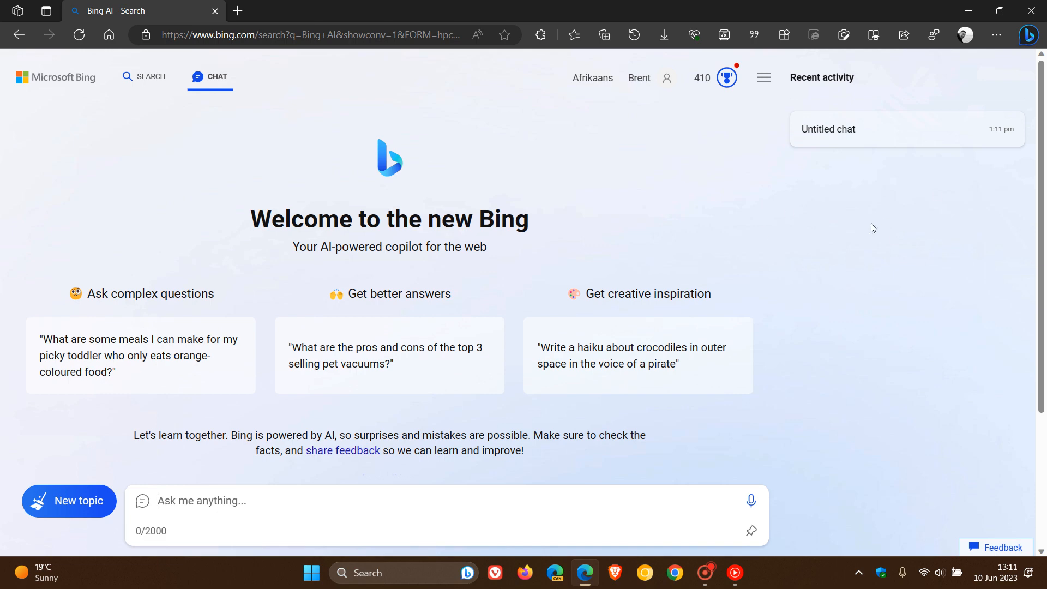
{"action": "mouse_move", "coordinate": [834, 231]}
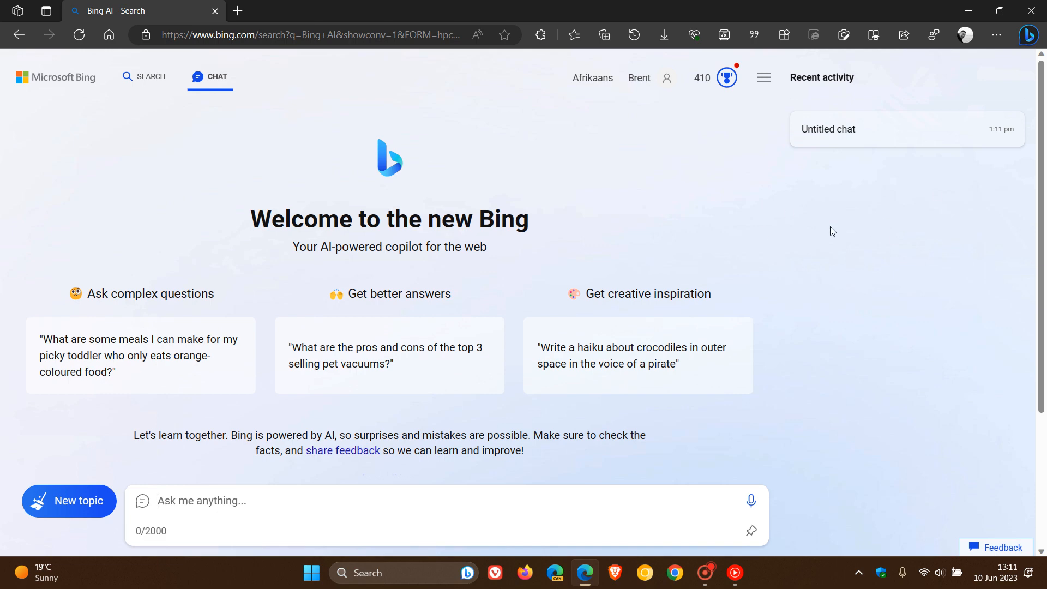
{"action": "mouse_move", "coordinate": [821, 247]}
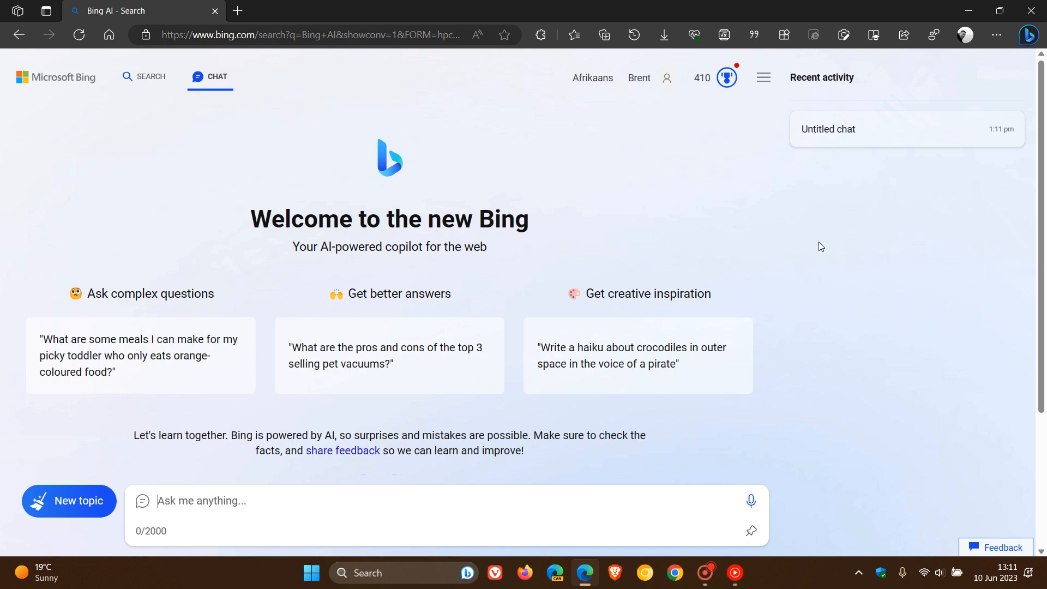
{"action": "scroll", "scroll_direction": "down", "scroll_amount": 3}
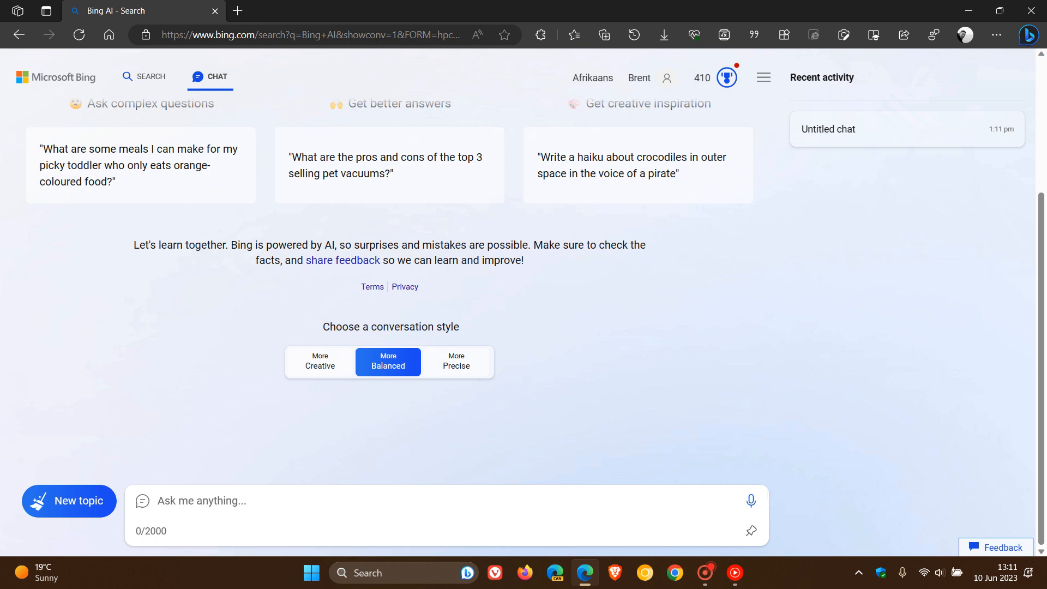
{"action": "mouse_move", "coordinate": [737, 491]}
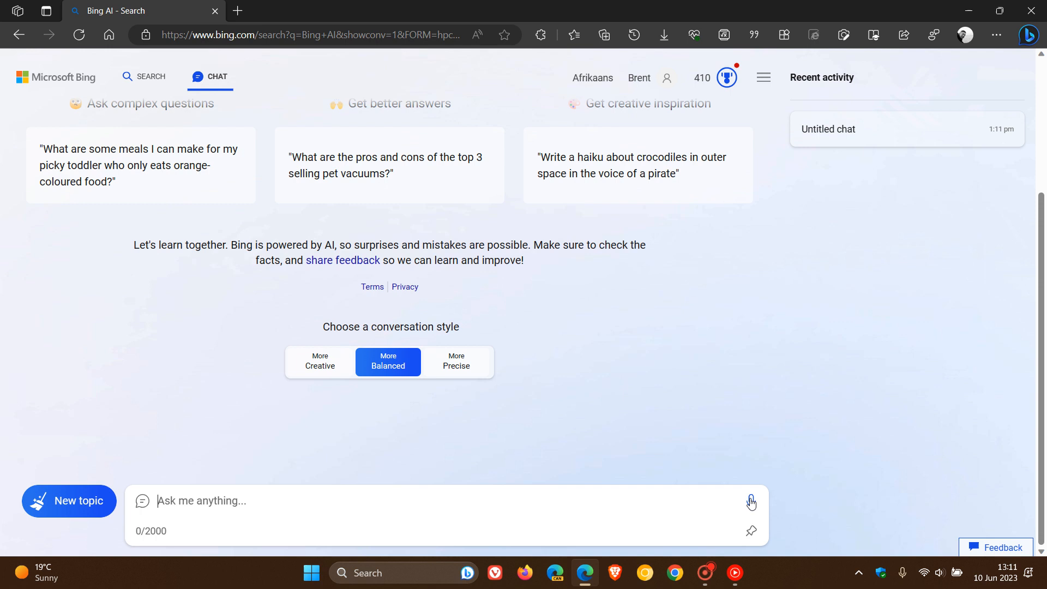
Ask by voice "Where is Microsoft Headquarters?" and get the Redmond address with a map.
{"action": "left_click", "coordinate": [750, 502]}
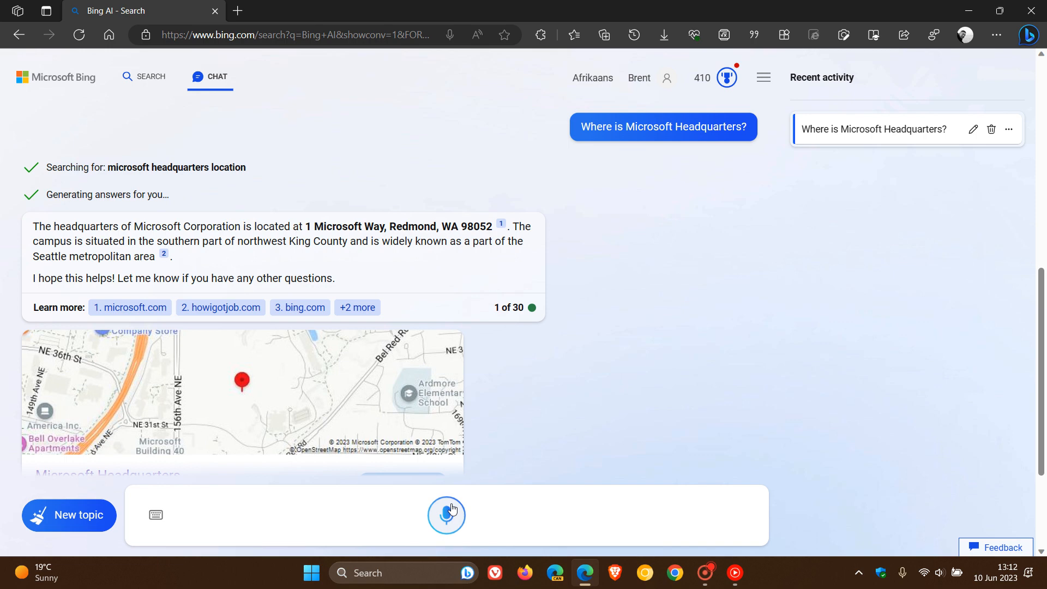
{"action": "mouse_move", "coordinate": [721, 403]}
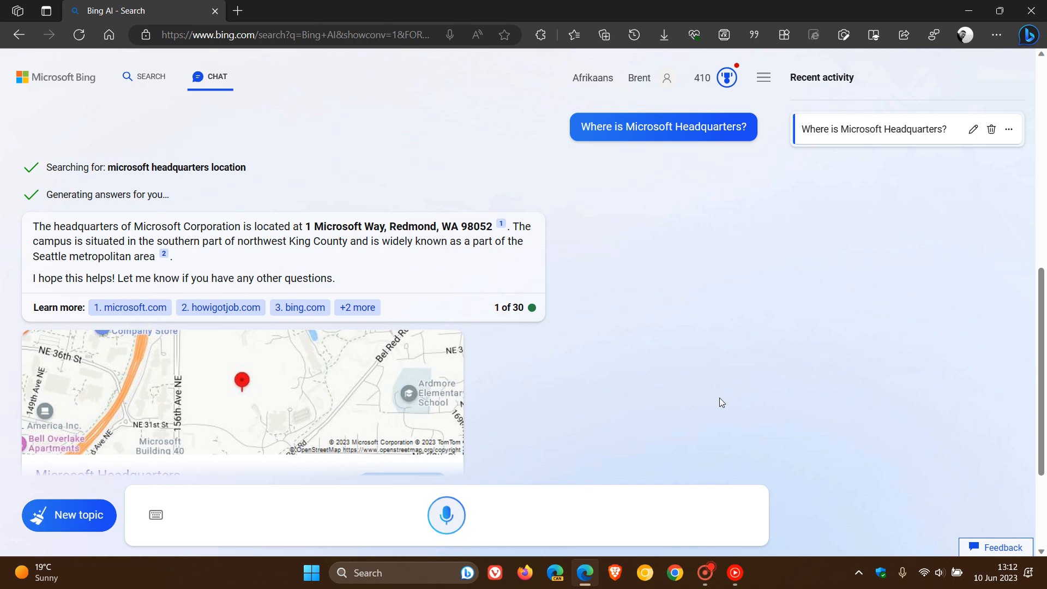
{"action": "mouse_move", "coordinate": [676, 416]}
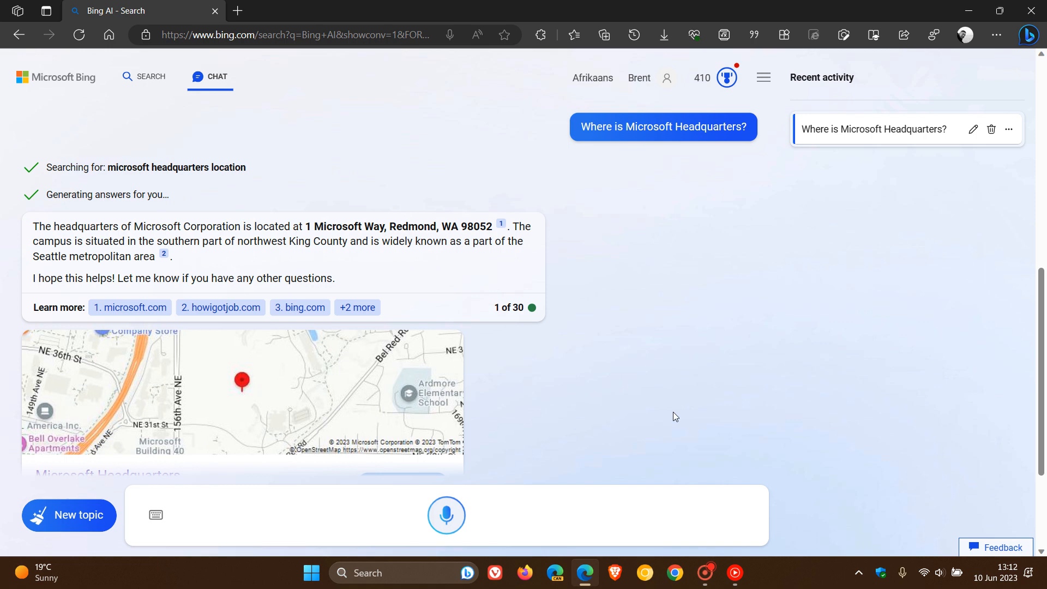